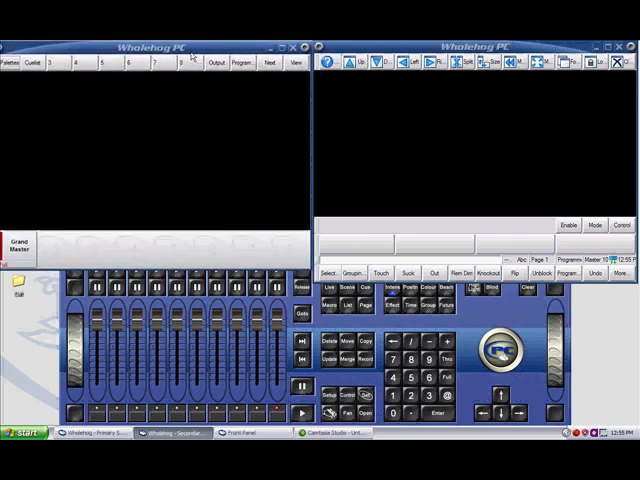
mouse_move(462, 172)
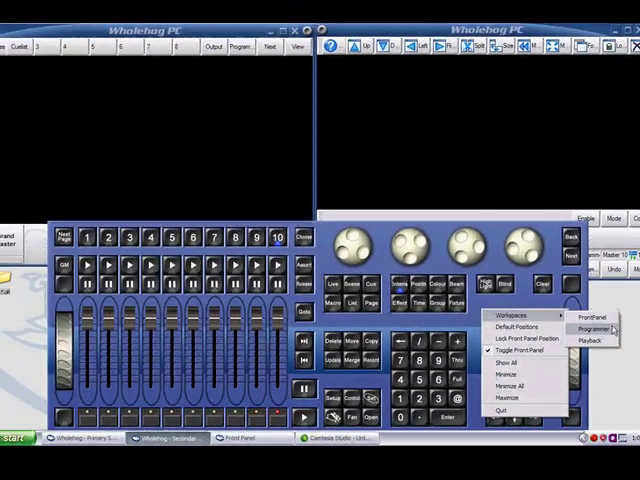
Switch the front panel to a workspace layout that splits the fader wing and programmer into separate windows
left_click(592, 328)
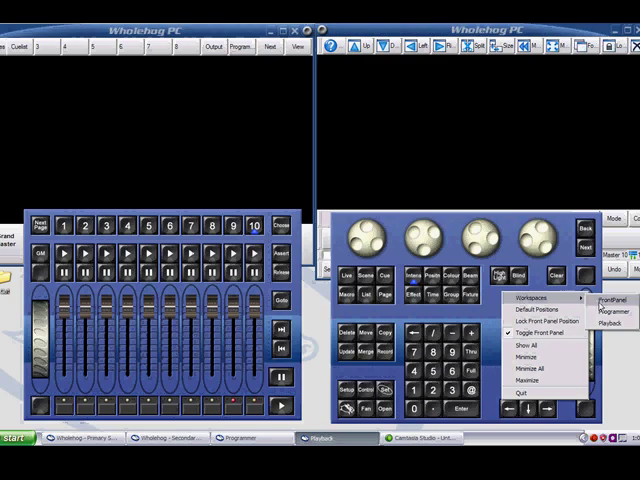
left_click(544, 330)
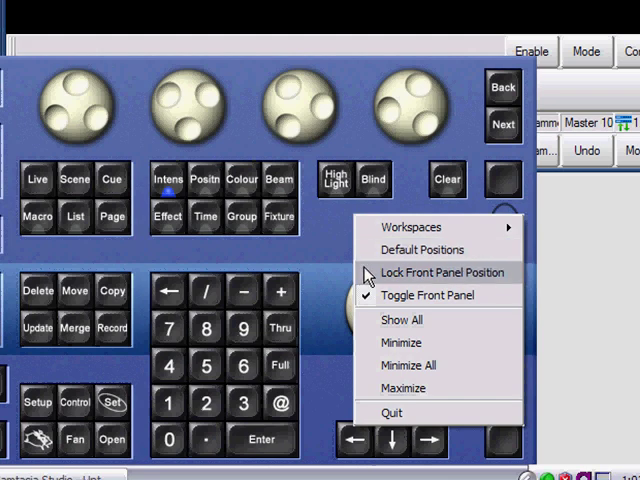
mouse_move(376, 304)
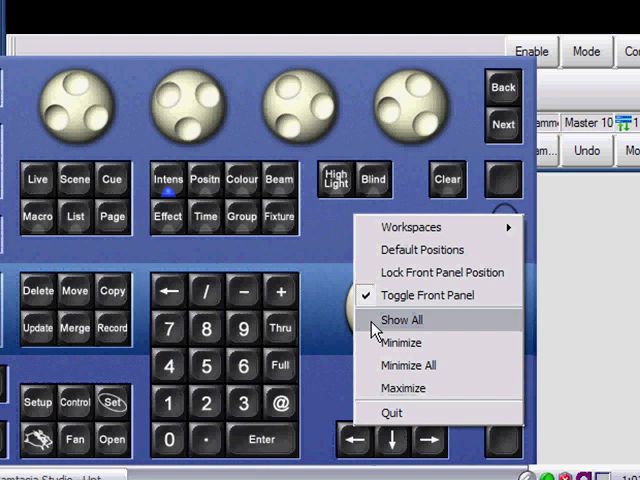
mouse_move(374, 344)
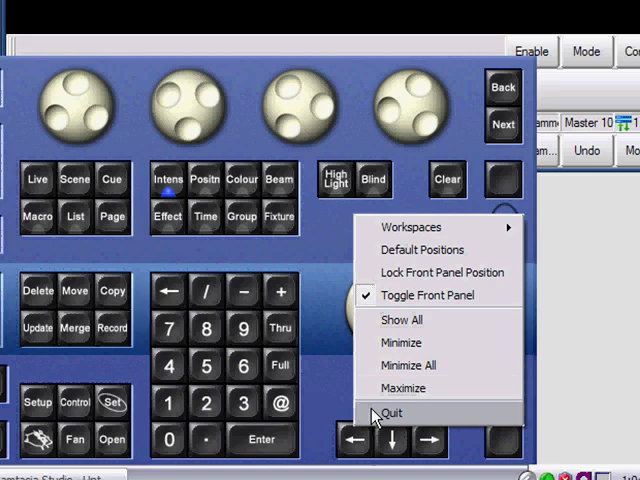
mouse_move(360, 410)
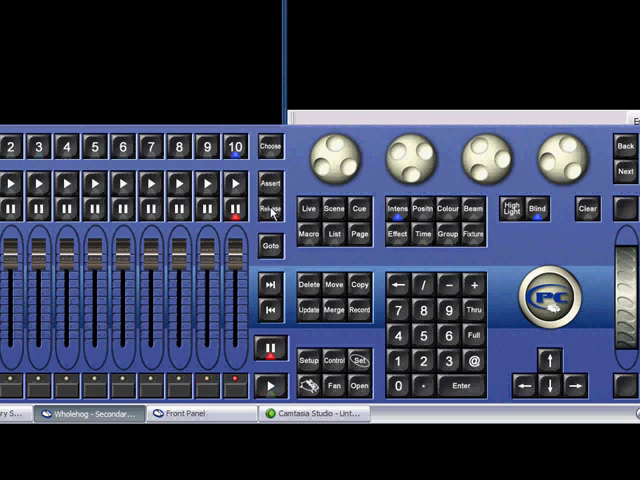
mouse_move(318, 164)
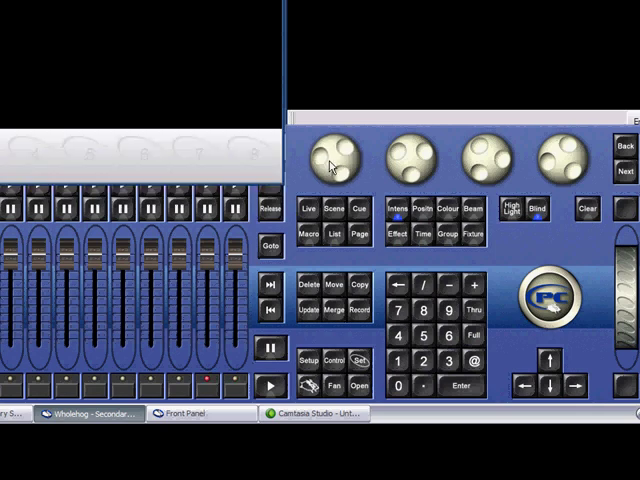
mouse_move(312, 384)
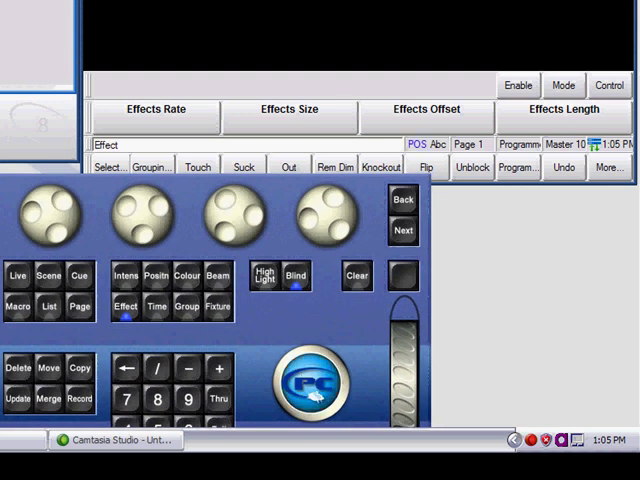
Load the effects parameters (rate, size, offset, length) onto the encoder wheels via the Effect key
left_click(314, 384)
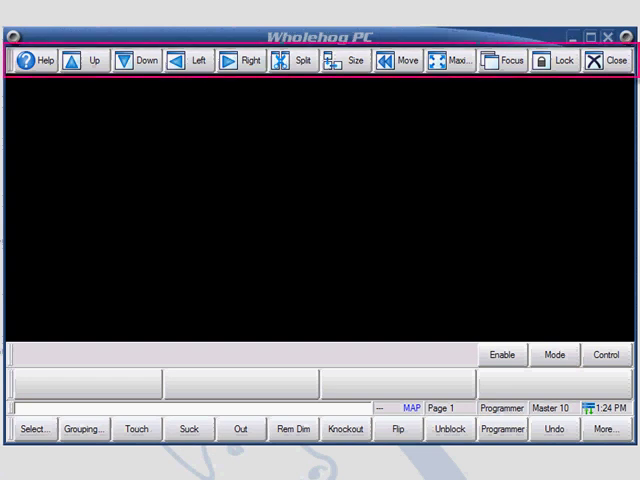
mouse_move(362, 106)
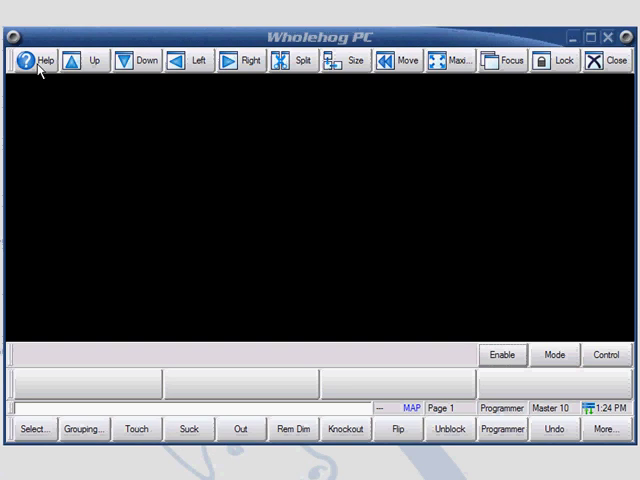
Show the online user manual with its title page and table of contents
left_click(40, 60)
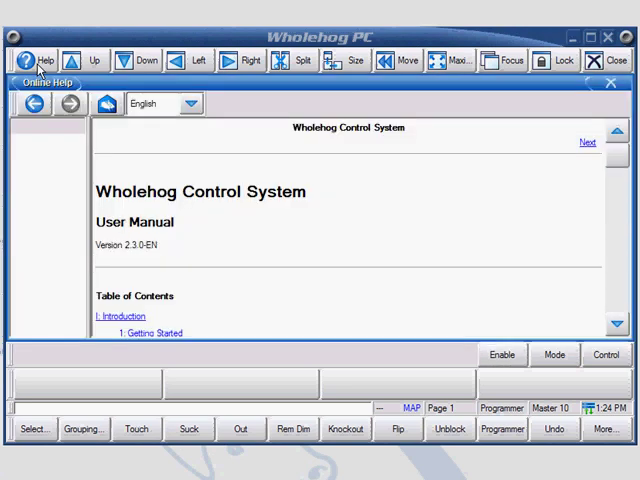
mouse_move(556, 104)
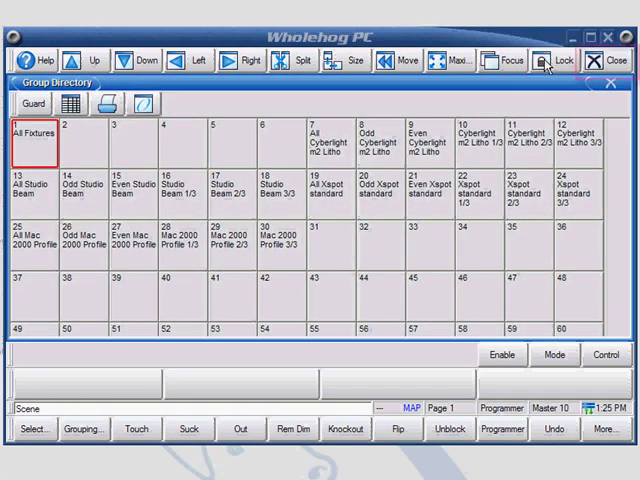
Close the group directory, leaving the empty main window
left_click(600, 60)
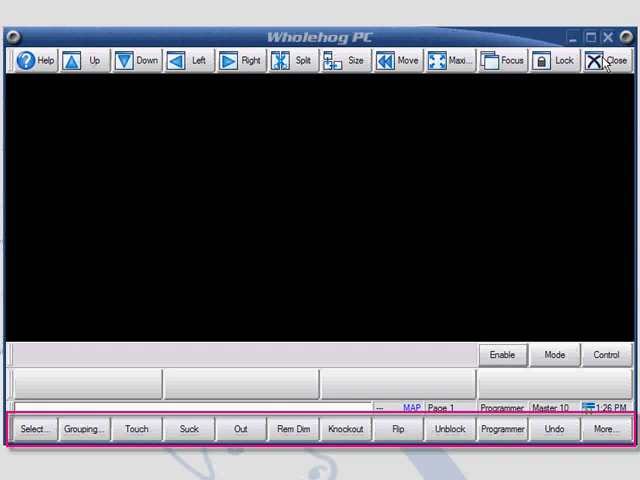
mouse_move(146, 316)
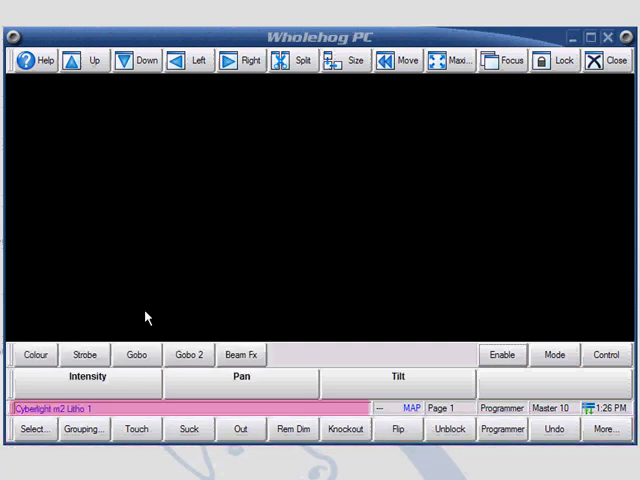
mouse_move(110, 408)
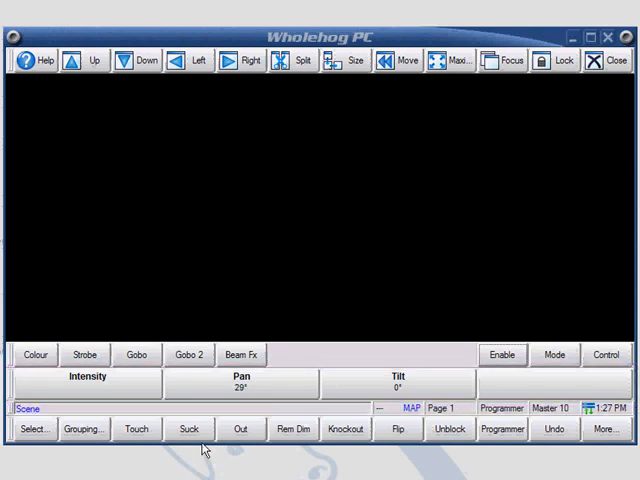
Show the fixture's gobo choices and pick the first gobo slot
left_click(136, 356)
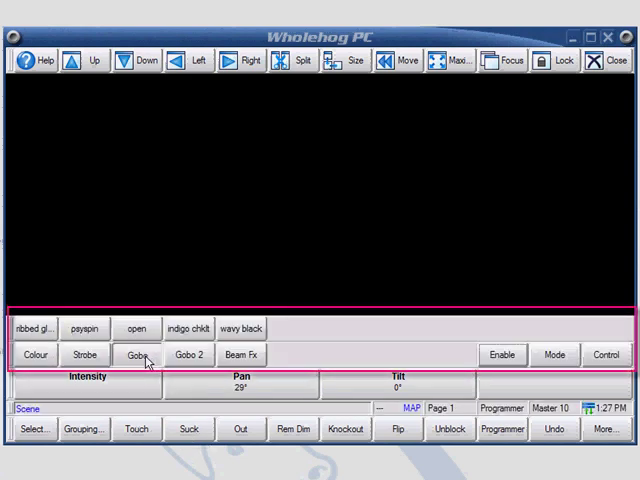
mouse_move(116, 356)
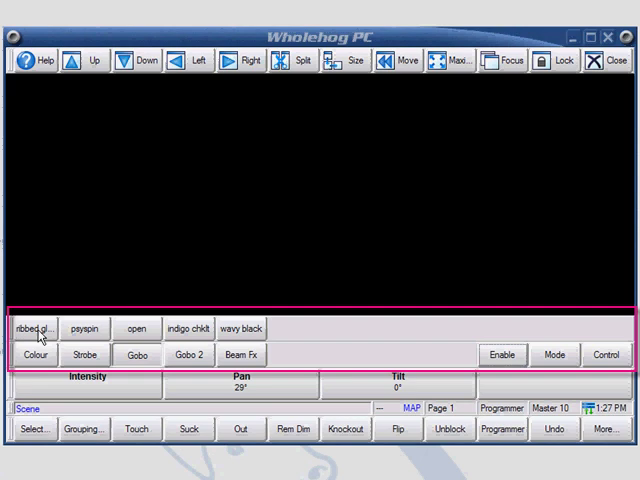
left_click(36, 356)
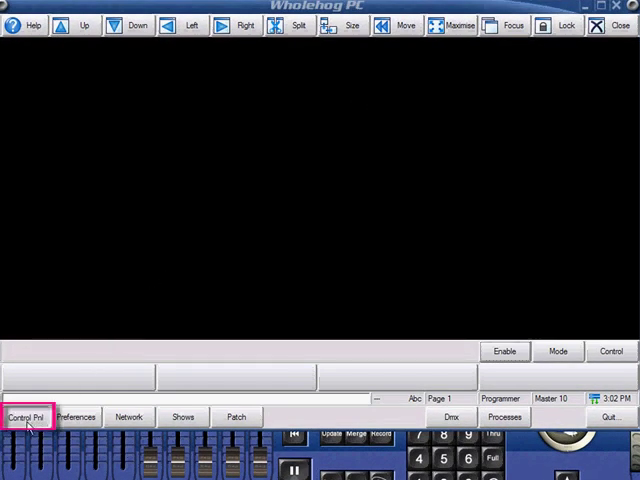
In Control Panel Displays, enable External Monitor 2 at 800x600 60Hz and apply it
left_click(28, 416)
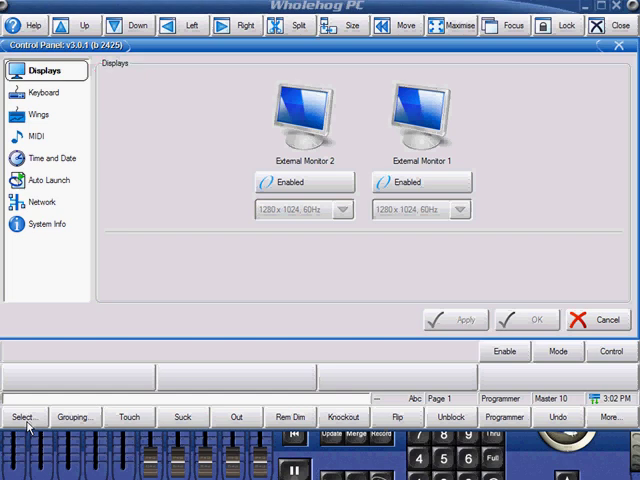
mouse_move(268, 308)
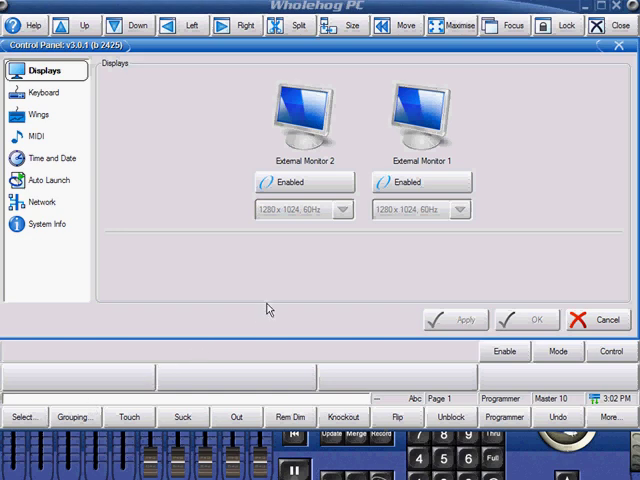
mouse_move(334, 188)
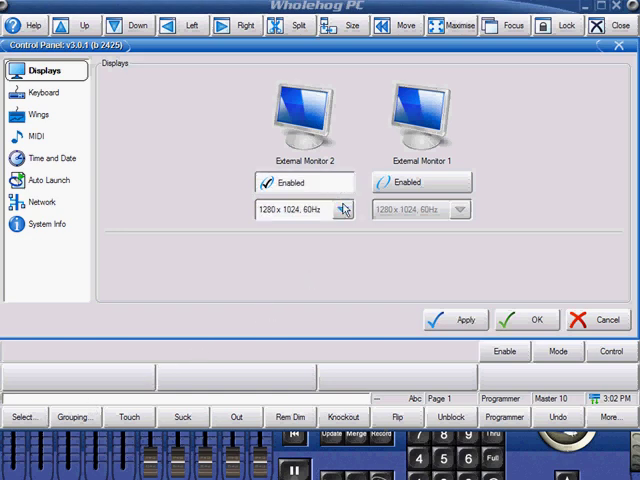
left_click(346, 208)
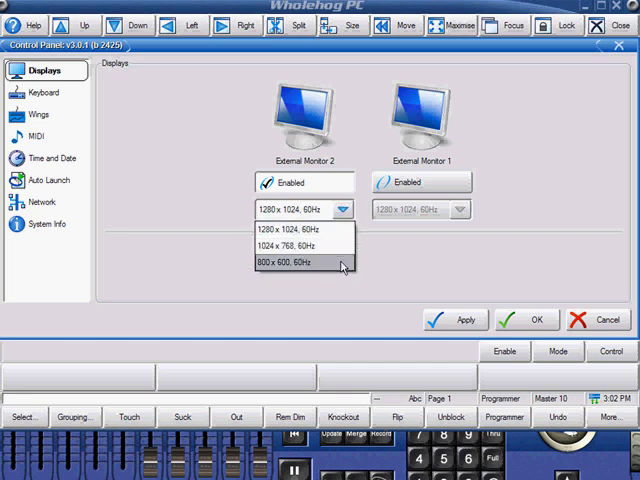
left_click(300, 264)
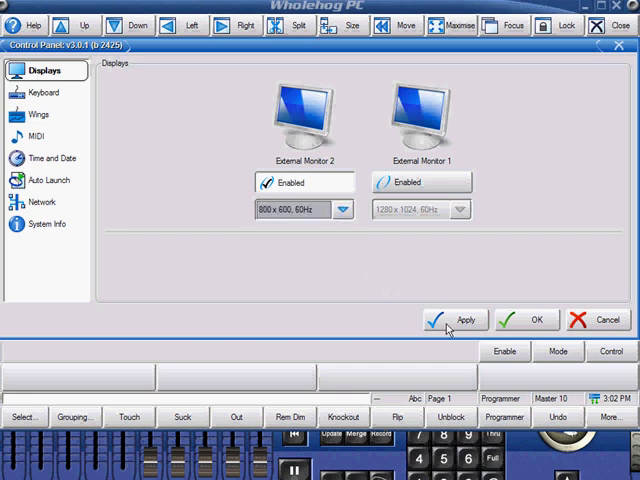
left_click(460, 320)
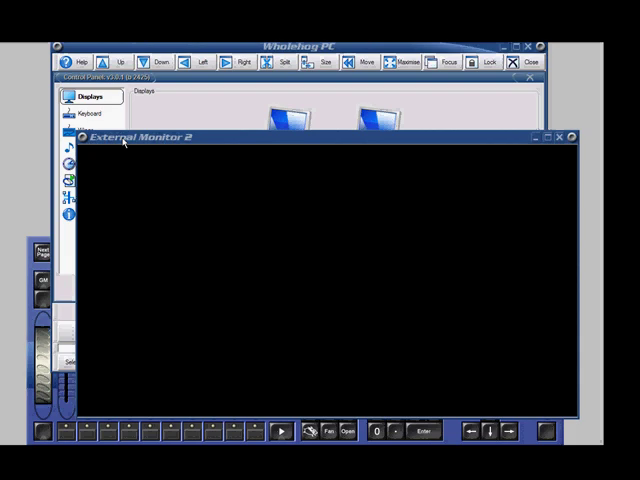
mouse_move(436, 122)
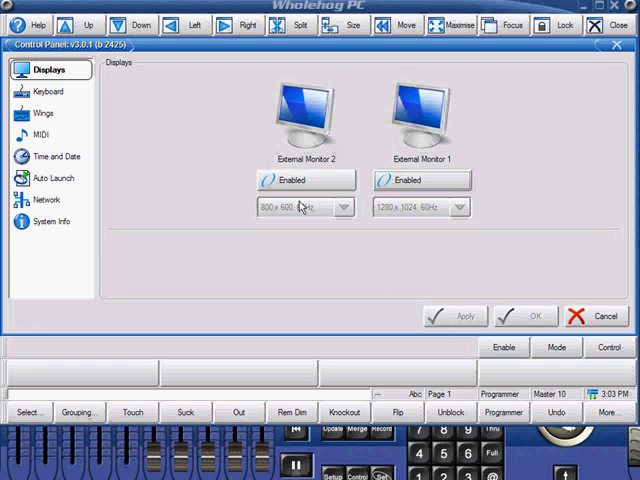
Assign Xwing 24S Bottom Left, Bottom Right, Top Left and Top Right wings to Console and Playback Bars 1–3
left_click(44, 112)
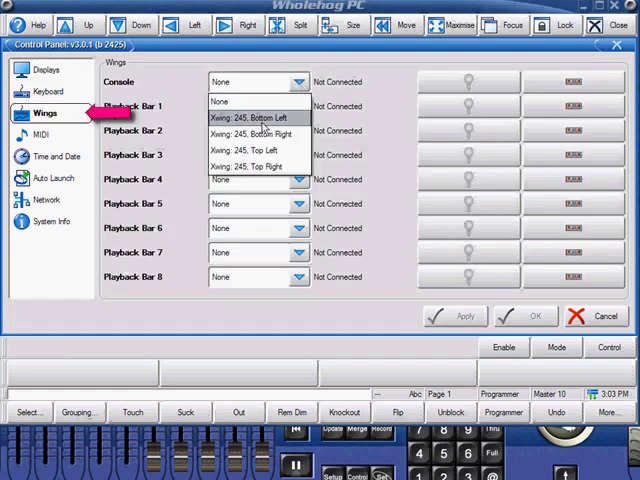
left_click(260, 116)
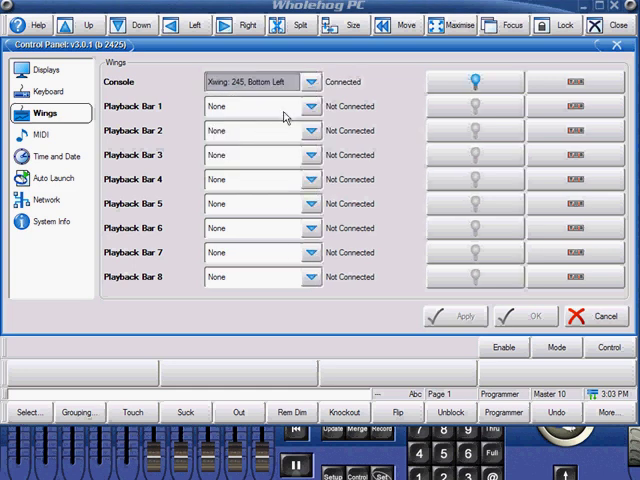
left_click(316, 104)
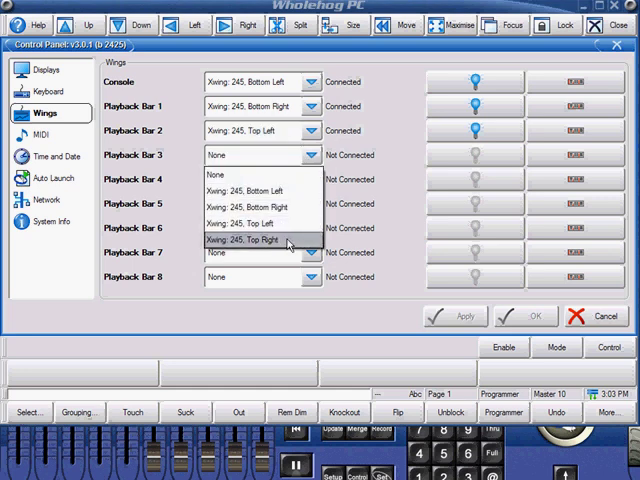
left_click(248, 240)
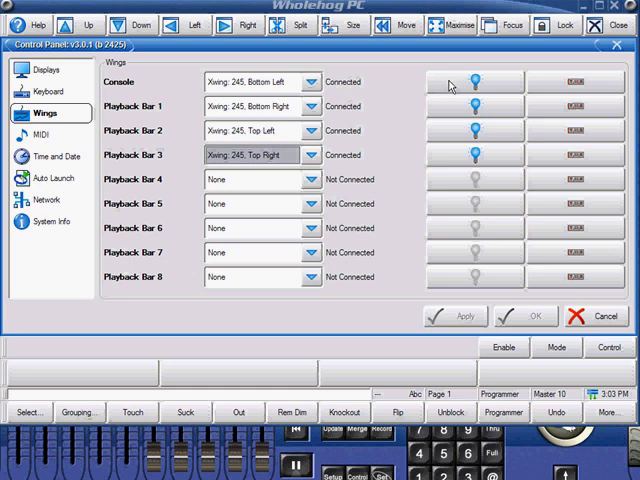
mouse_move(458, 132)
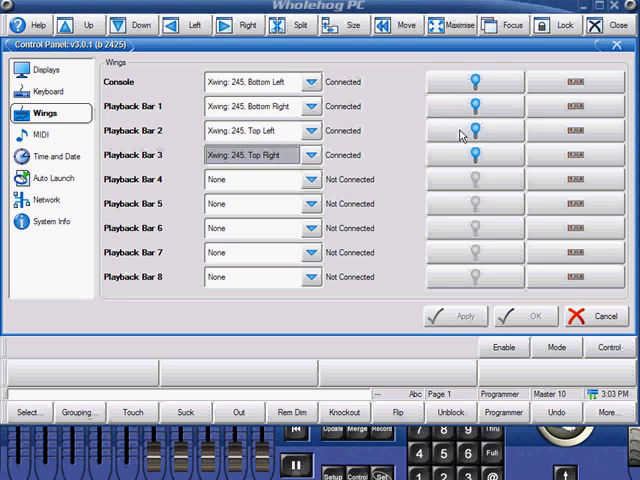
mouse_move(460, 156)
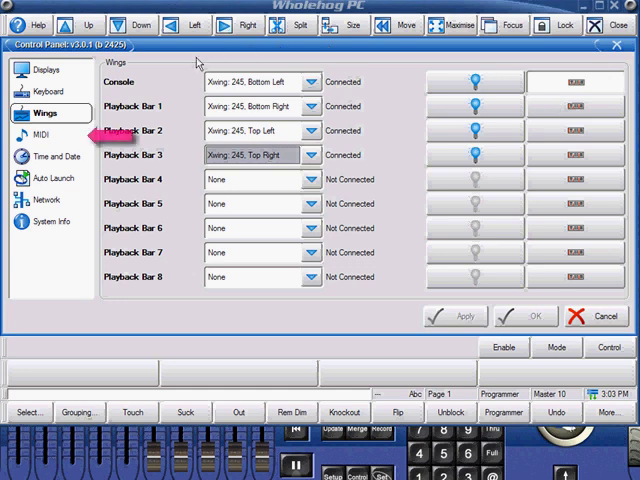
Review the MIDI and Time and Date pages, then enable Auto Launch on its page
left_click(44, 136)
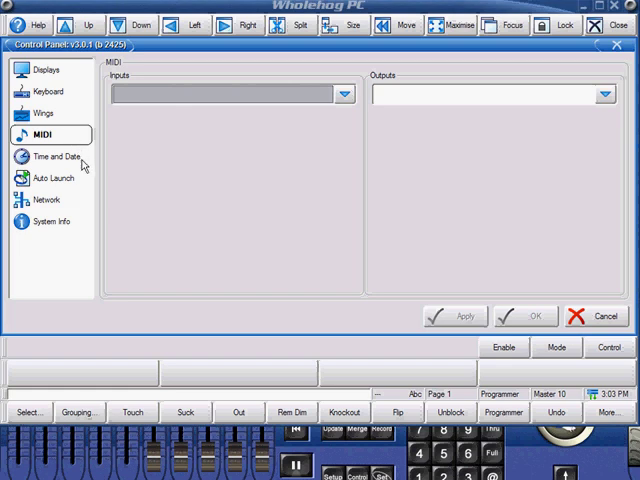
left_click(52, 156)
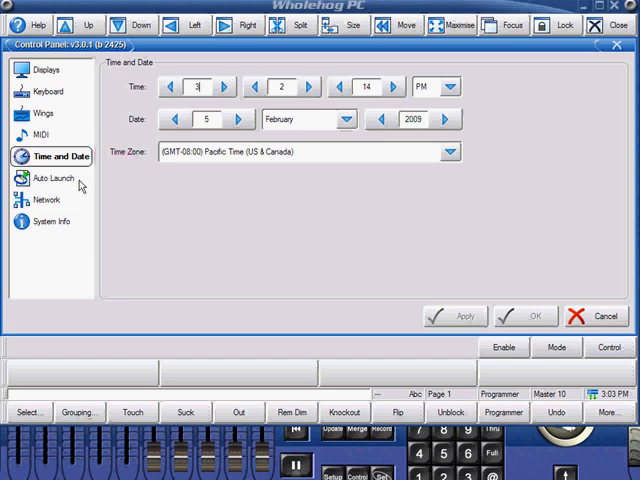
left_click(48, 178)
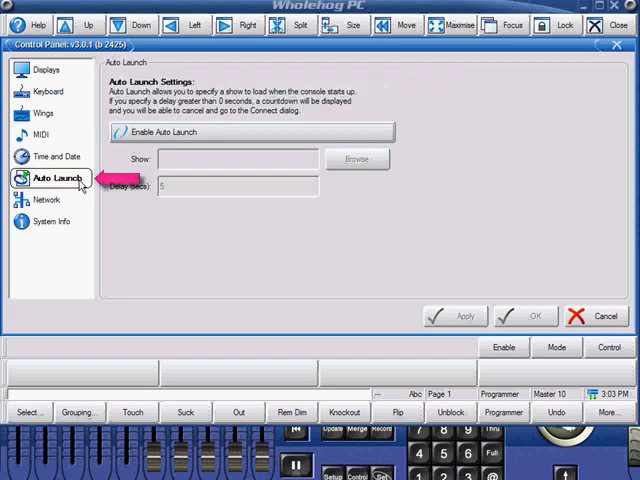
mouse_move(116, 160)
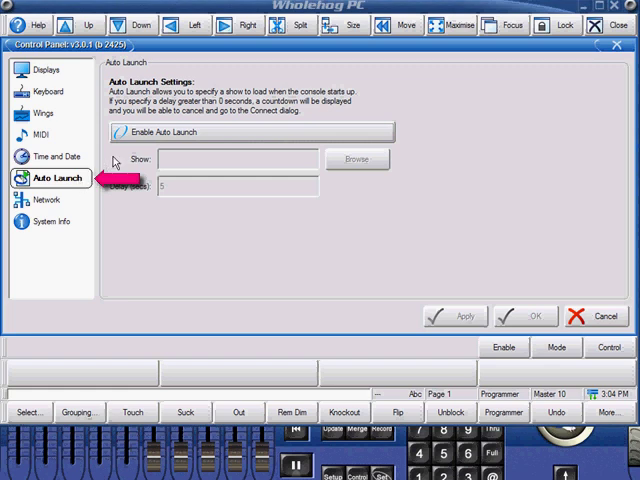
left_click(134, 132)
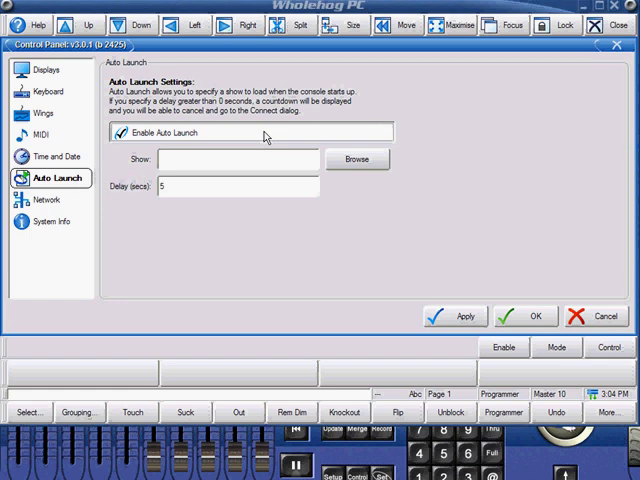
mouse_move(76, 204)
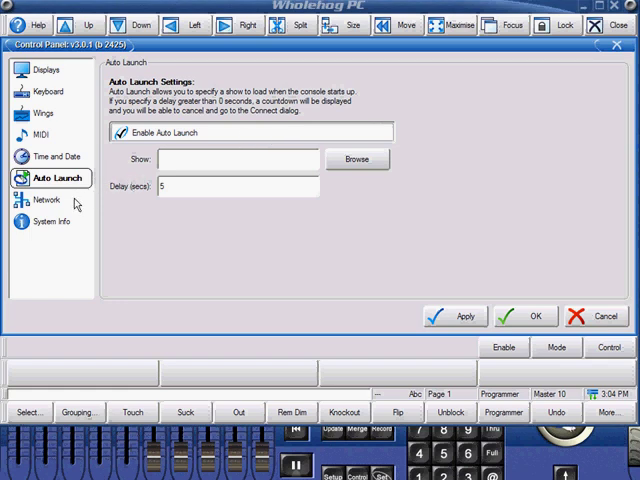
Review the Network and System Info pages, then accept the settings and close the Control Panel
left_click(46, 204)
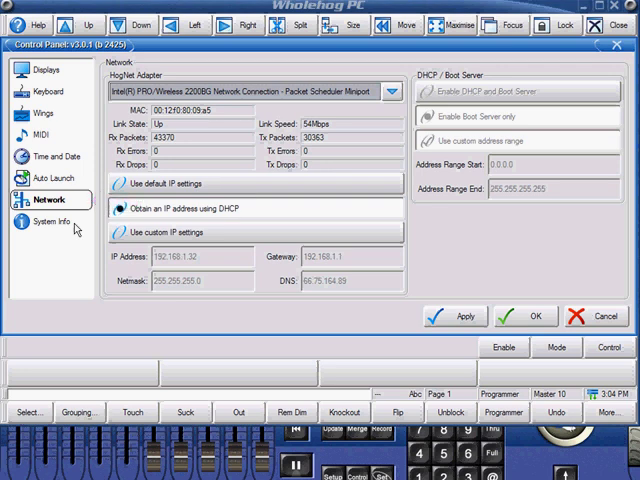
left_click(52, 222)
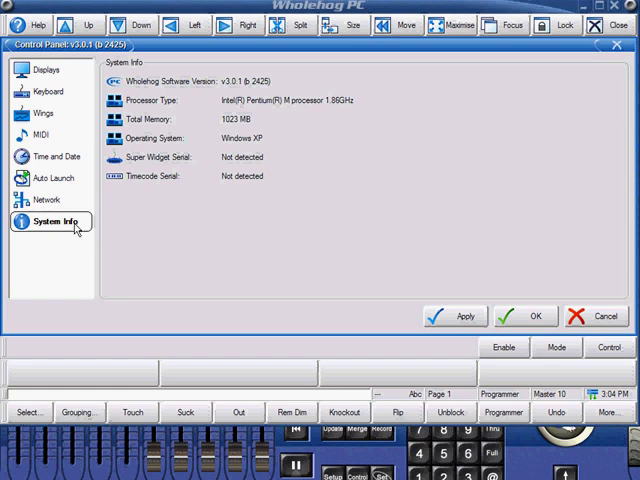
mouse_move(344, 220)
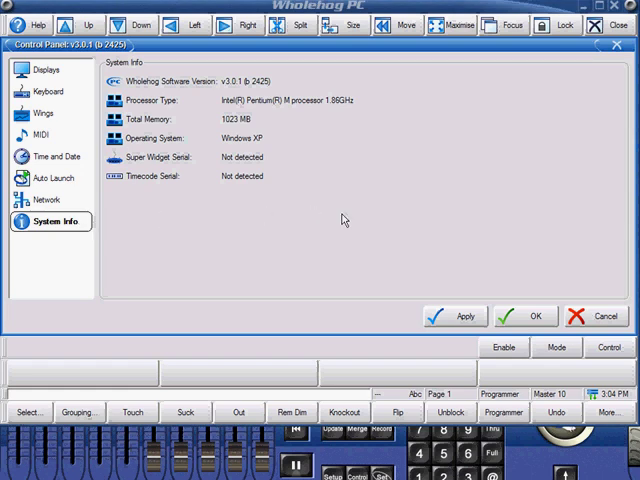
mouse_move(520, 284)
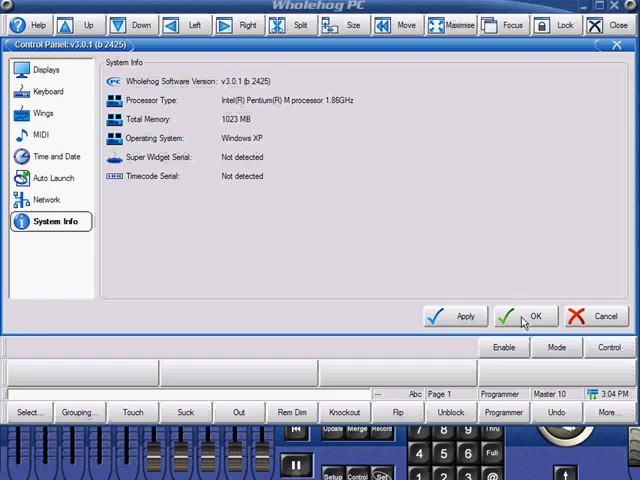
left_click(524, 316)
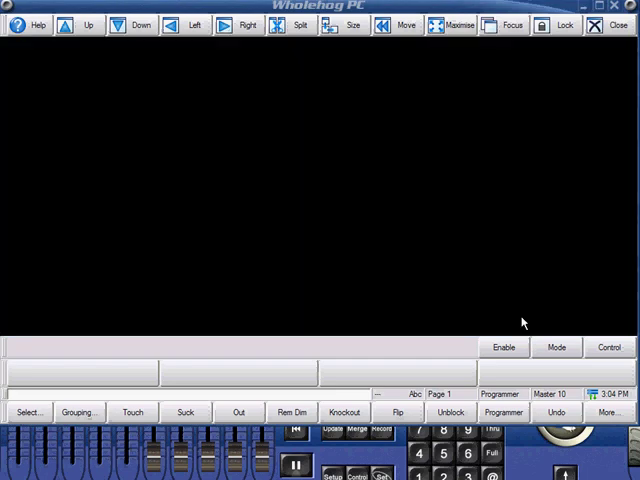